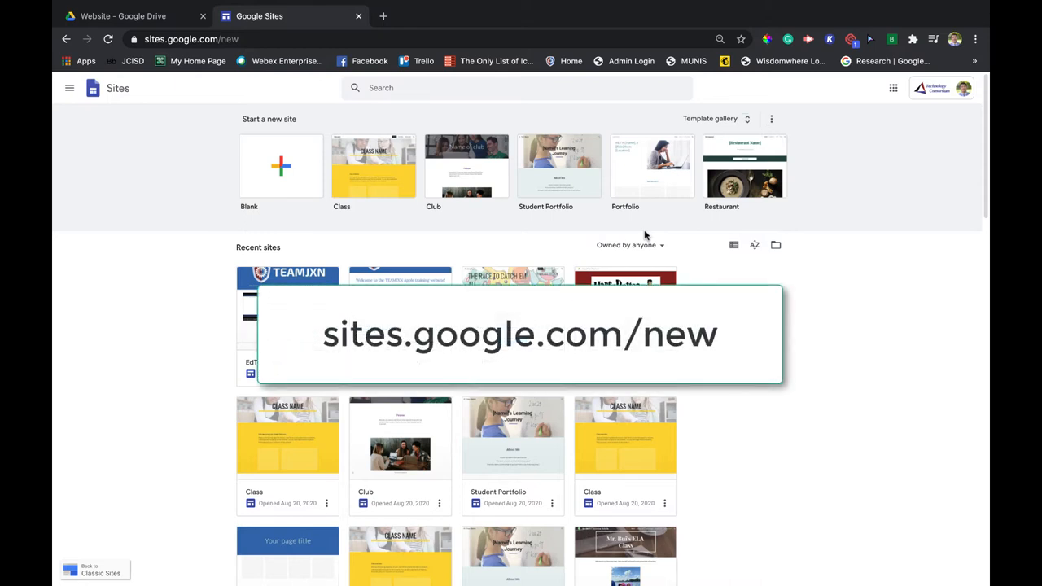
Browse the template gallery and return to the Start a new site page.
scroll("down", 3)
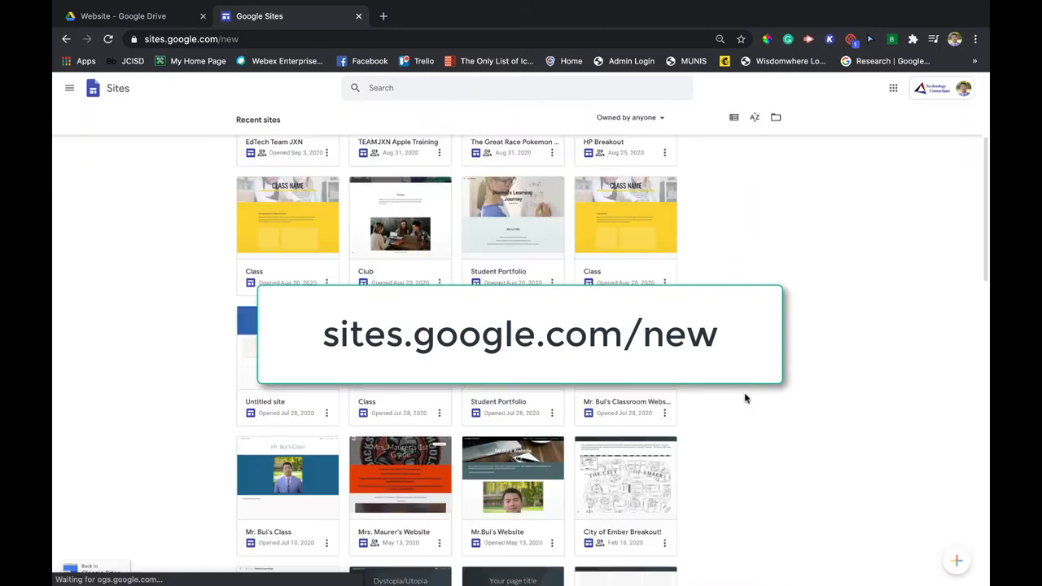
scroll("down", 3)
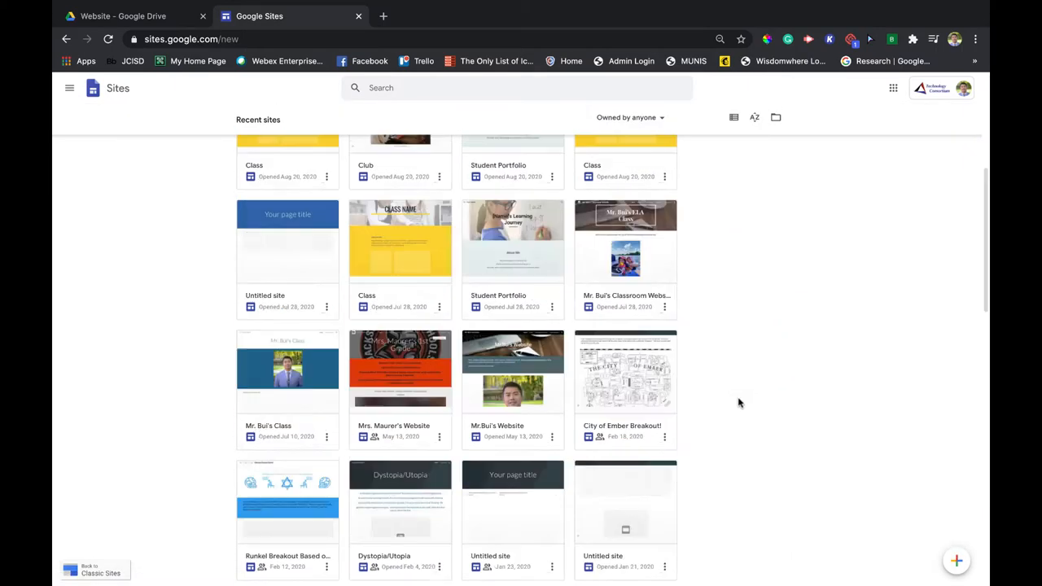
scroll("up", 3)
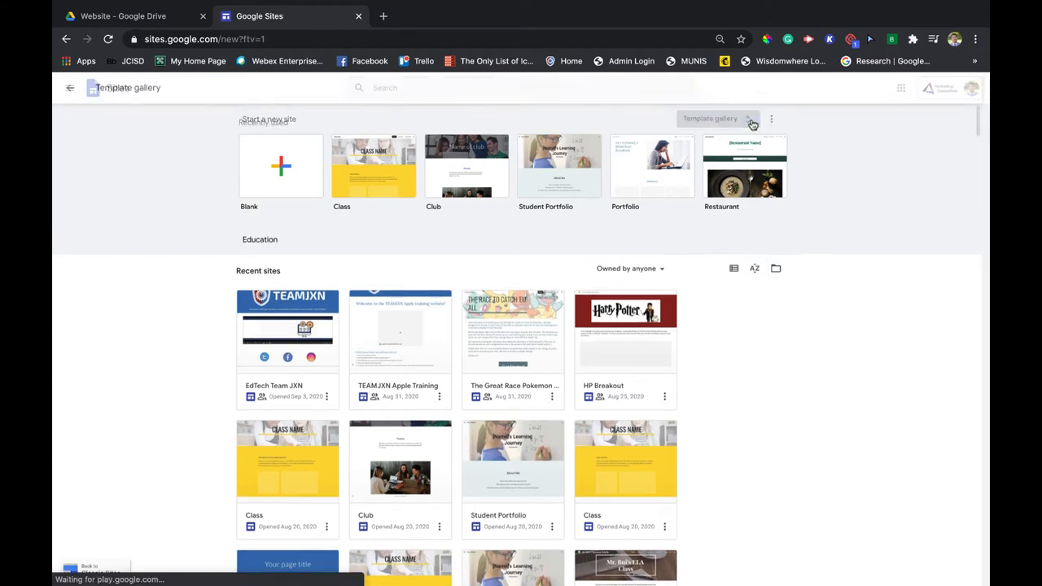
left_click(710, 117)
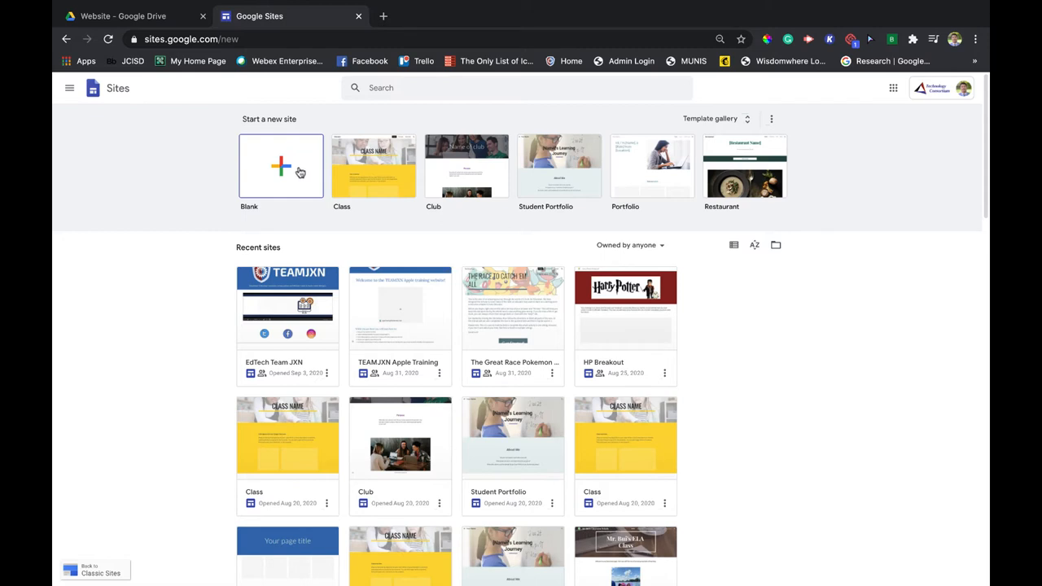
Create a blank site from the Blank tile, leaving it named Untitled site, and return to the Drive folder.
left_click(280, 166)
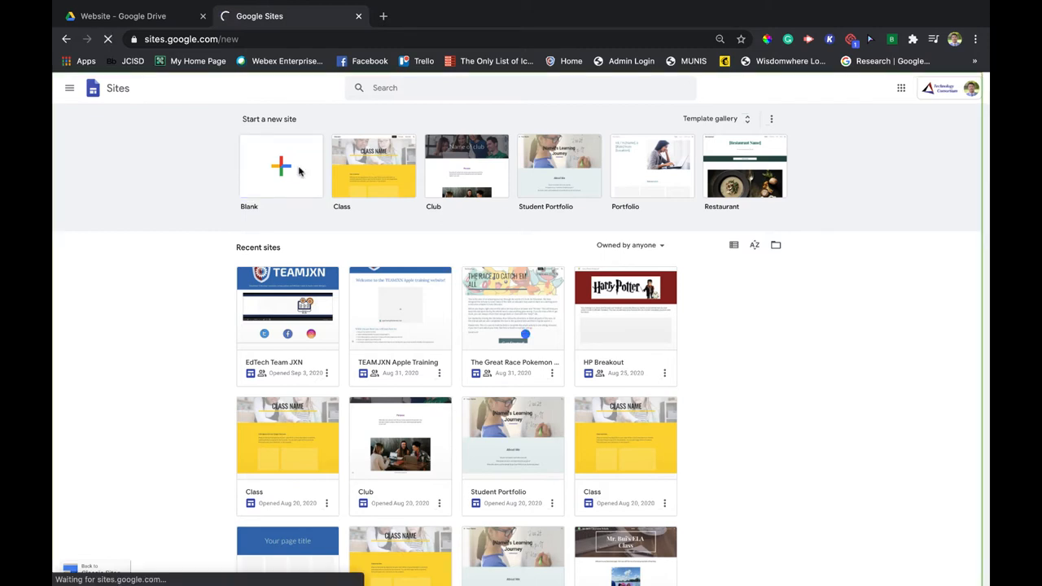
left_click(280, 166)
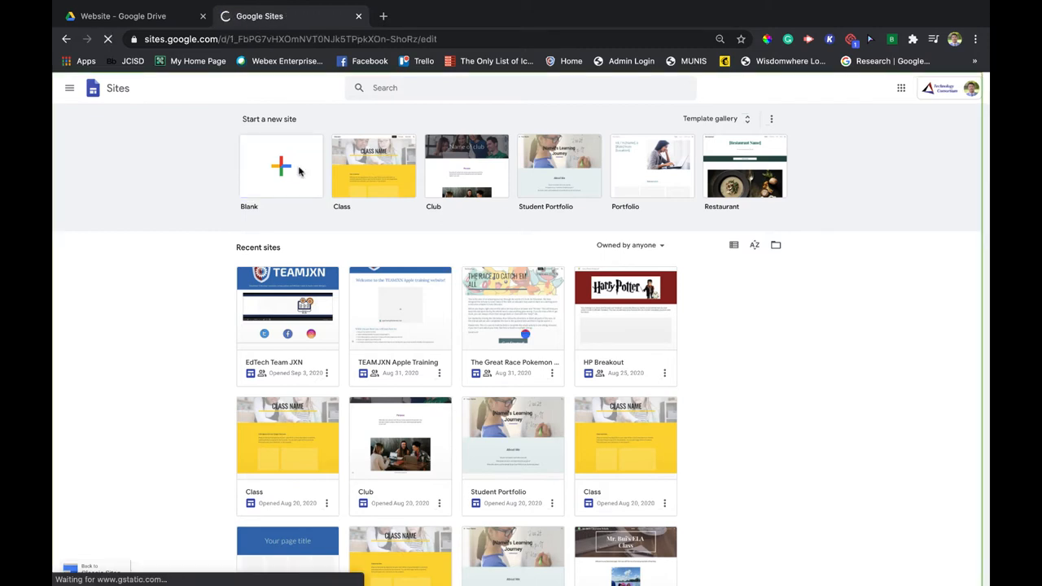
left_click(280, 166)
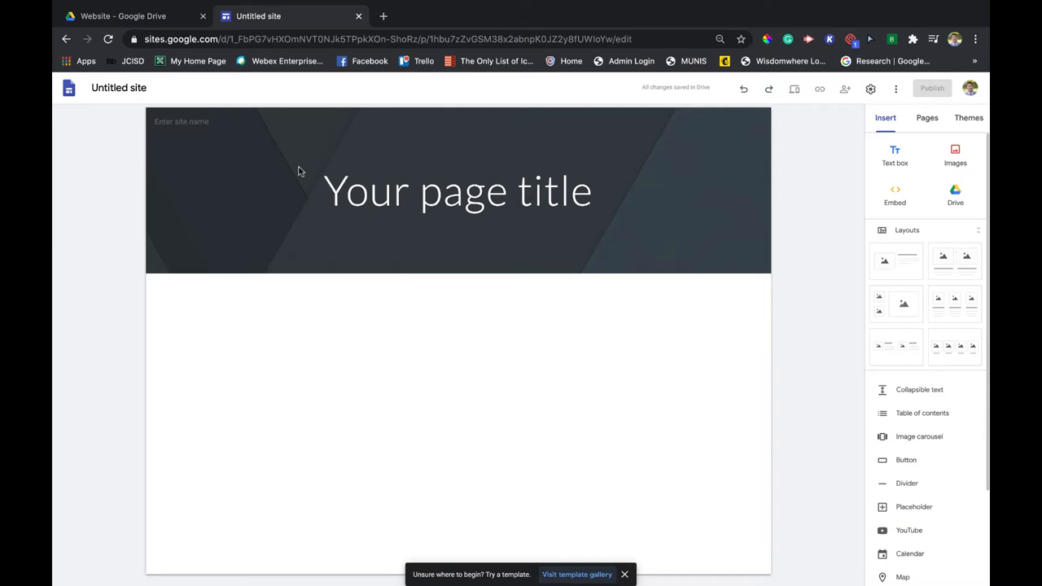
mouse_move(469, 355)
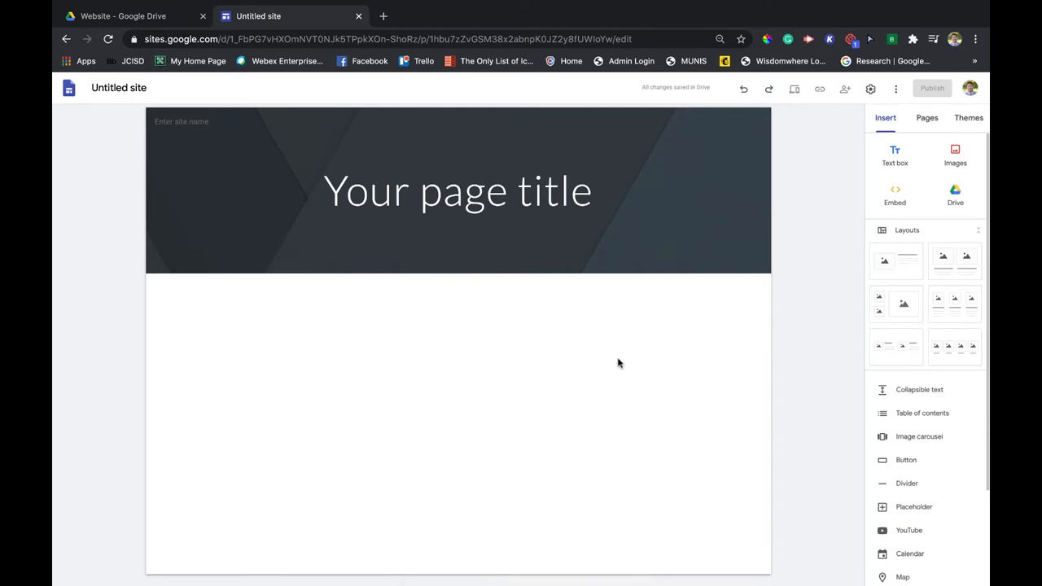
left_click(119, 88)
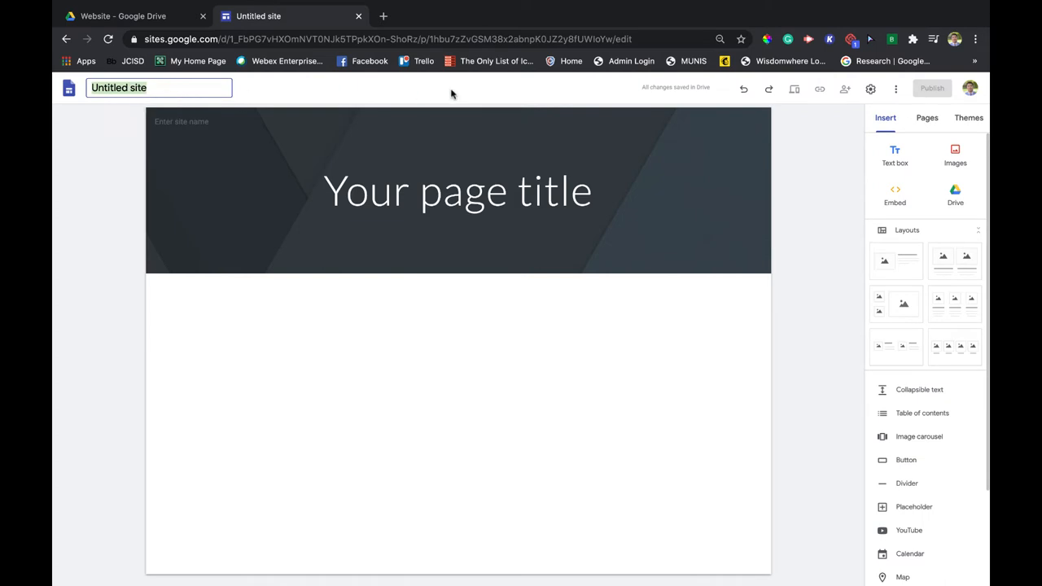
left_click(122, 16)
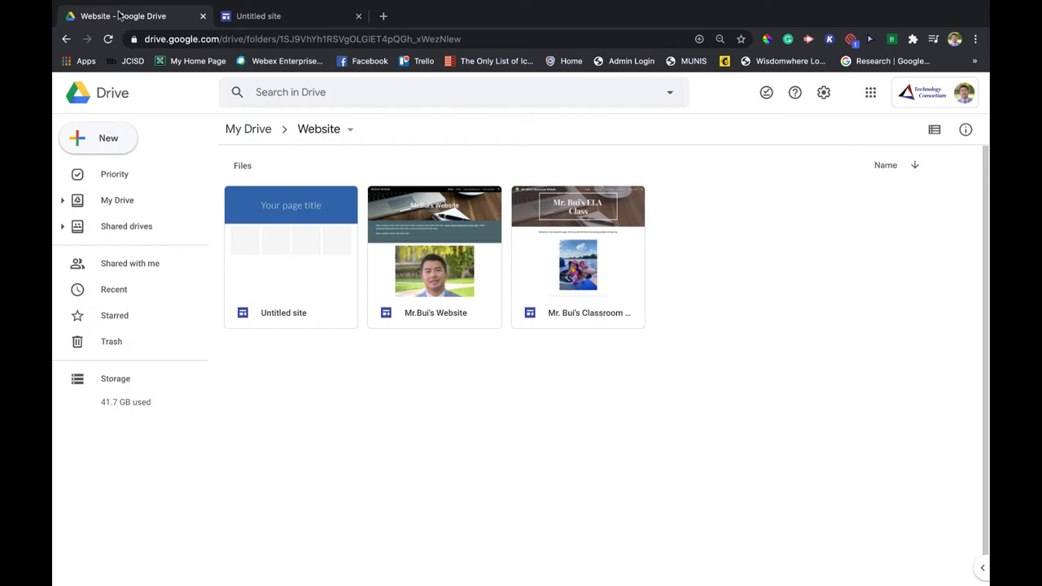
mouse_move(383, 367)
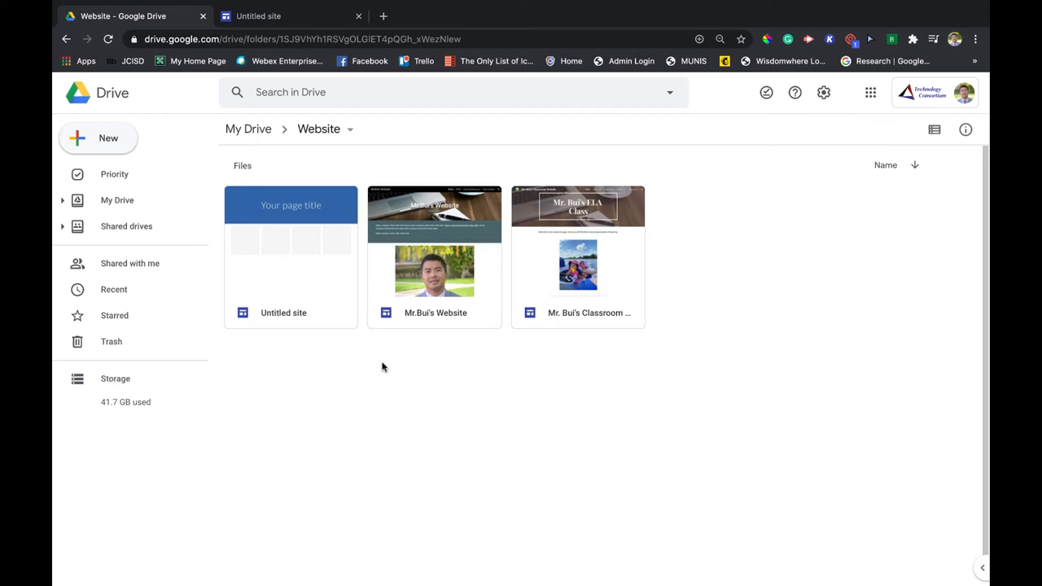
mouse_move(304, 373)
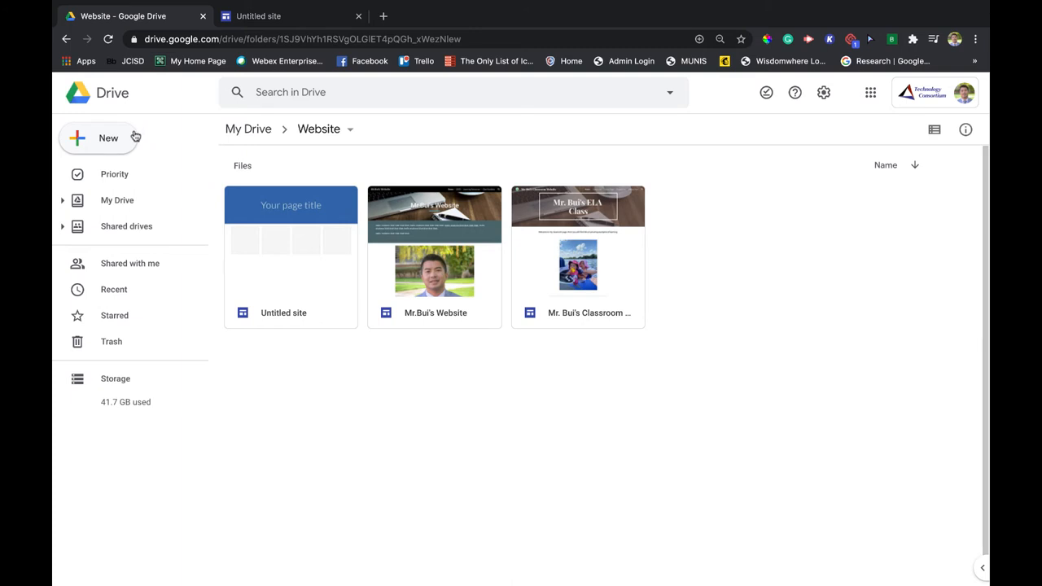
Create a second blank Google Site from Drive's New > More menu and select its Untitled site name field.
left_click(97, 136)
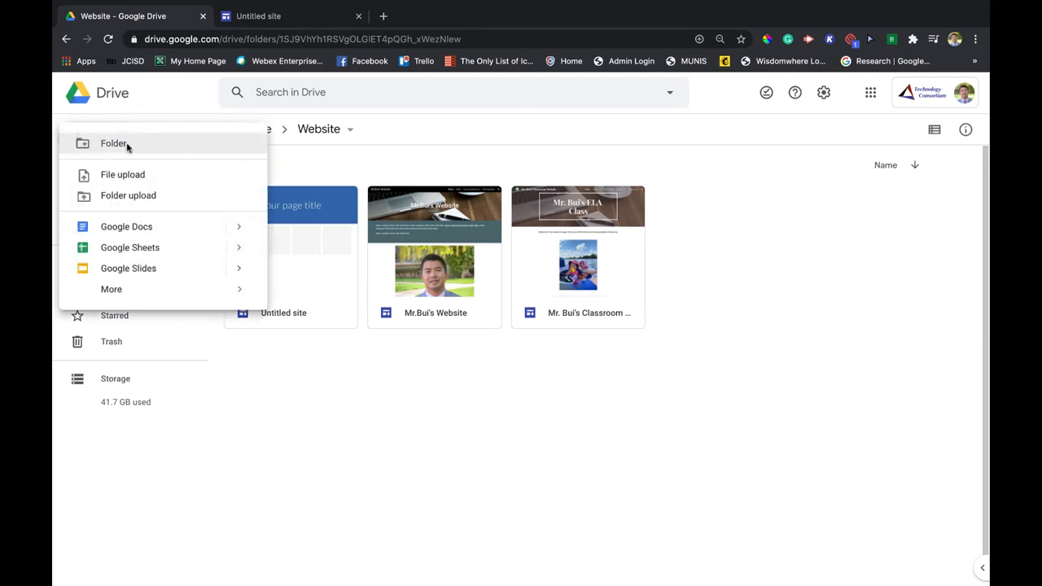
left_click(111, 290)
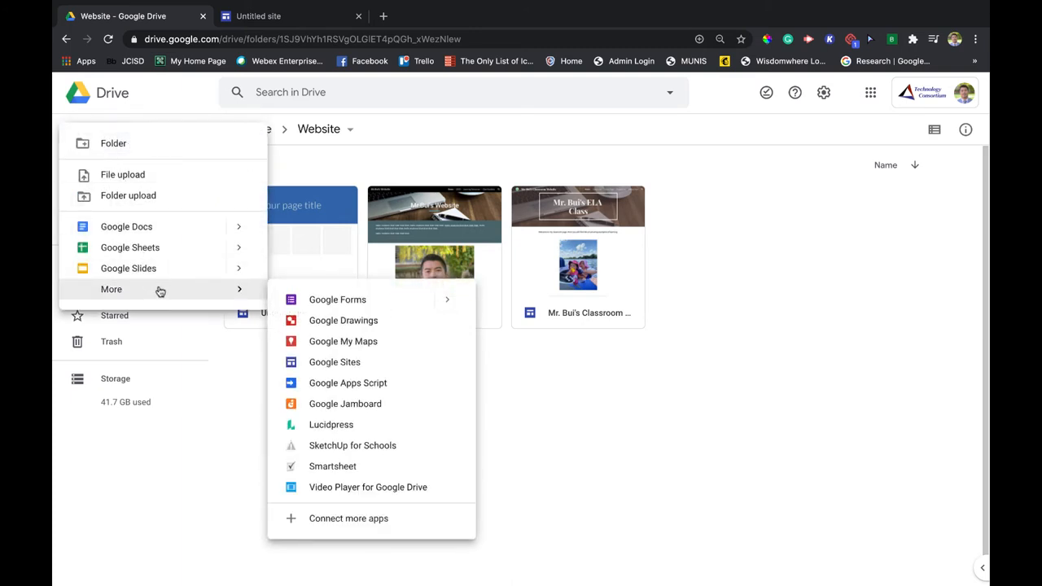
mouse_move(466, 371)
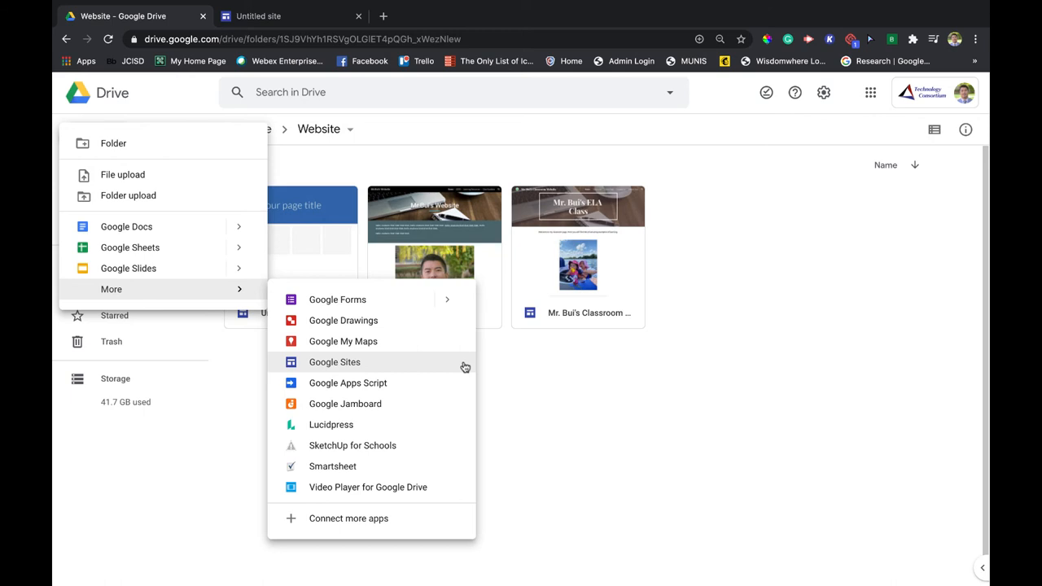
left_click(335, 362)
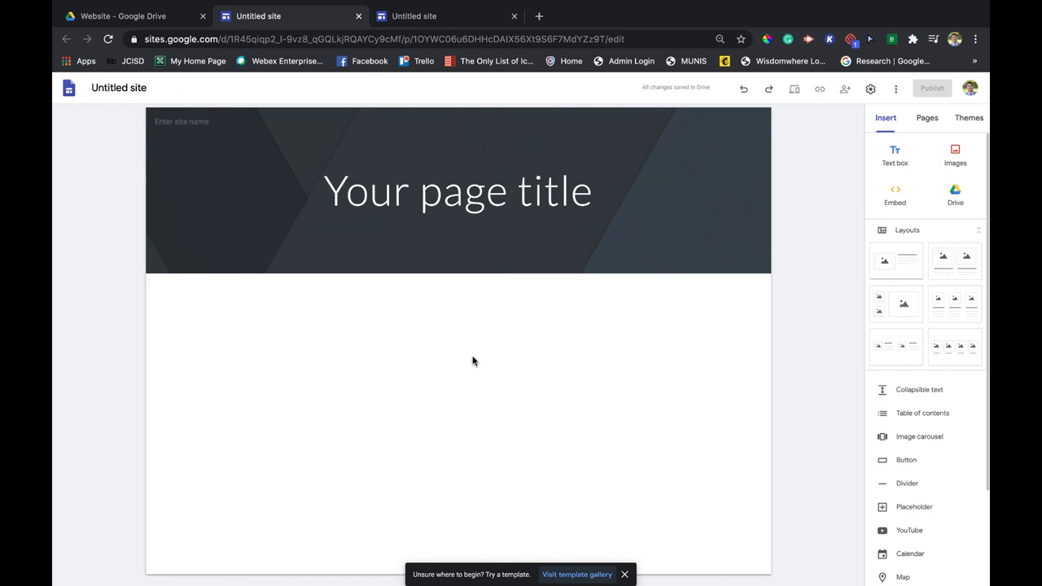
left_click(118, 88)
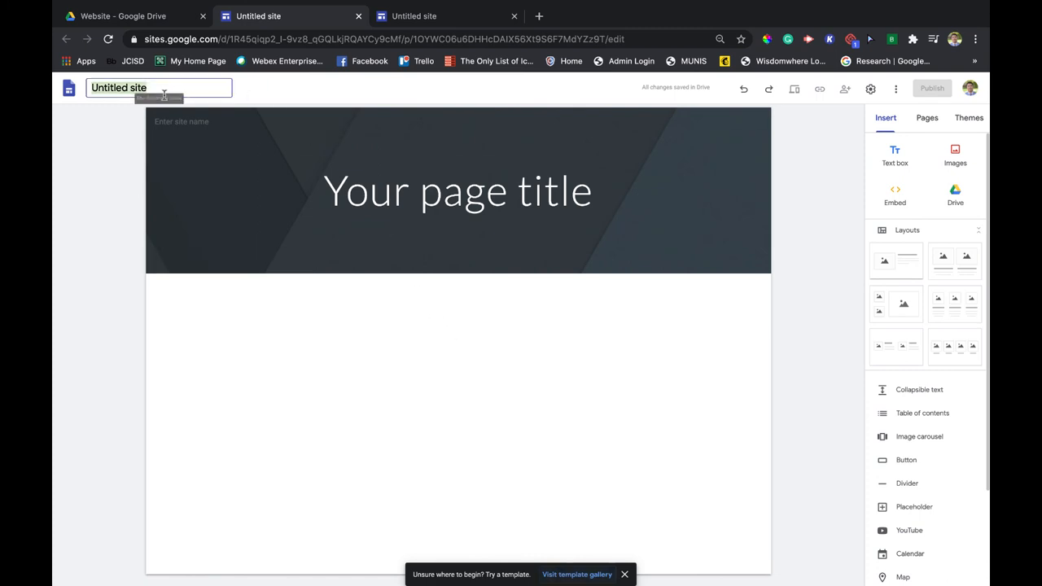